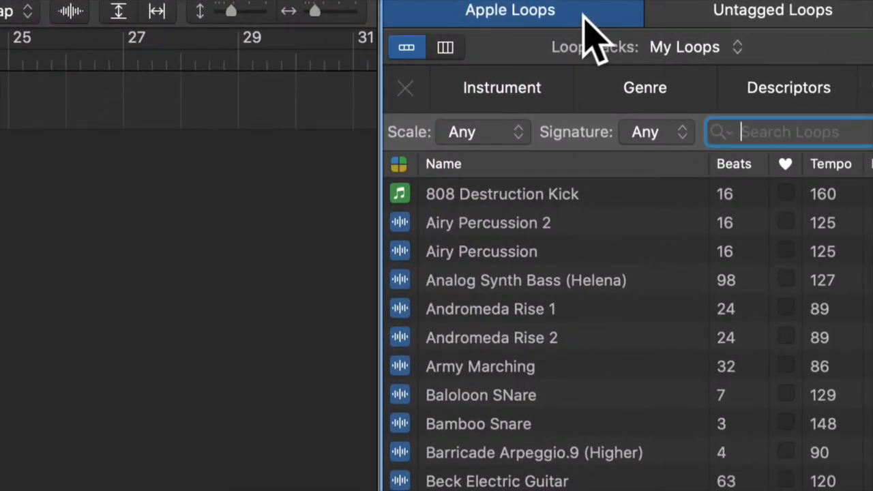
# - Browse the loop listings, then create a new Software Instrument track
pyautogui.click(772, 11)
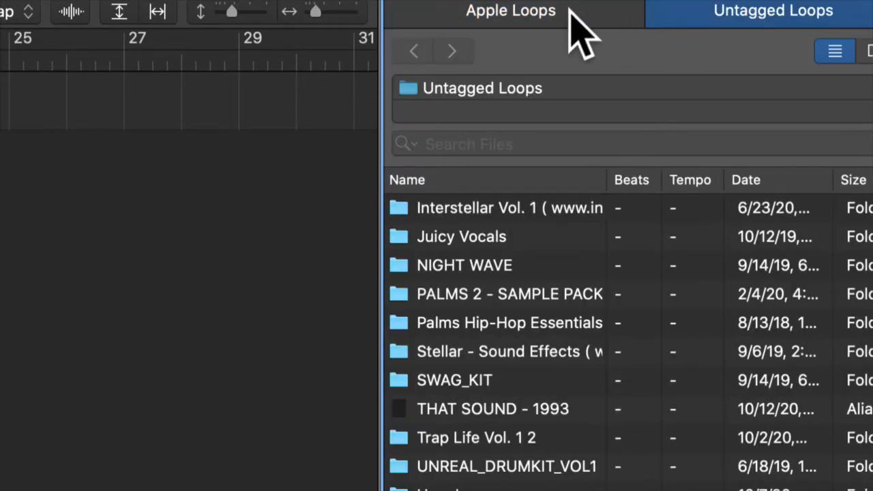
pyautogui.click(510, 11)
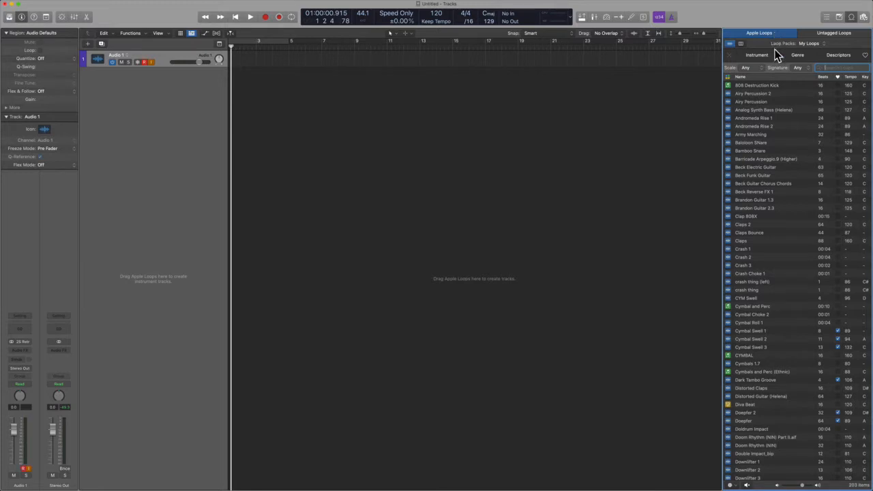
pyautogui.moveTo(742, 98)
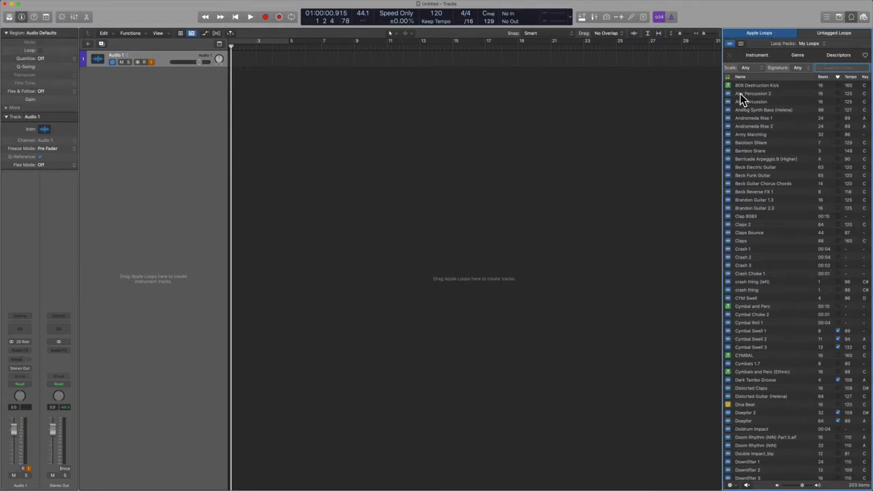
pyautogui.click(87, 42)
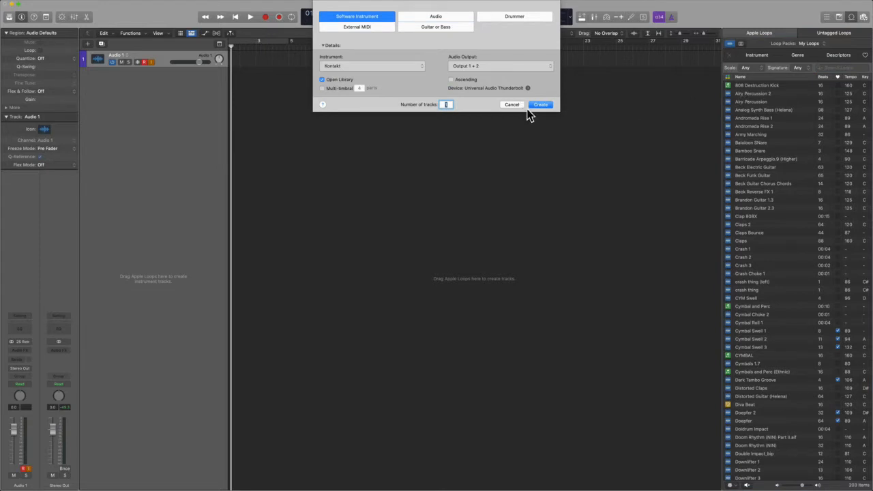
pyautogui.click(540, 104)
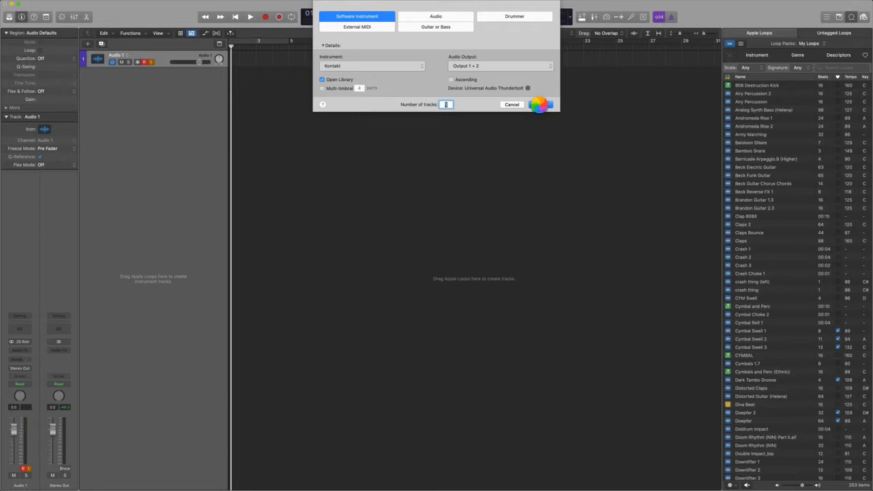
pyautogui.click(540, 103)
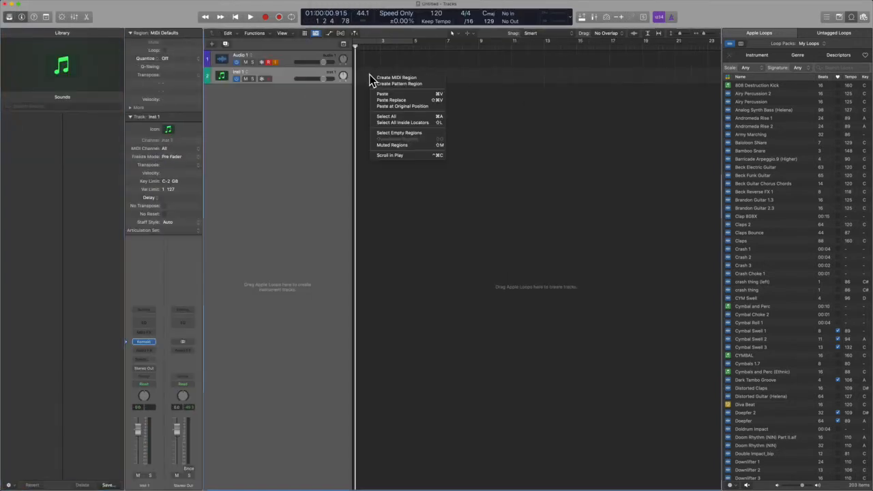
# - Create an empty MIDI region on the instrument track and bring it into the Loop Browser
pyautogui.click(395, 76)
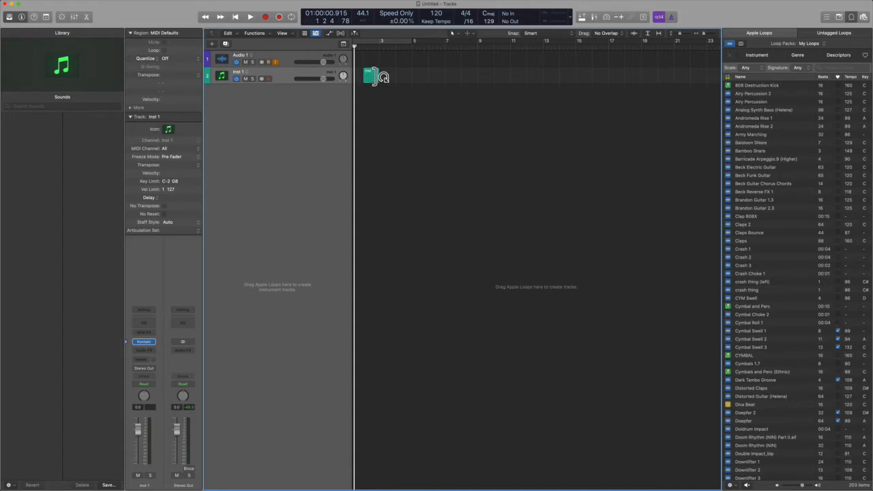
pyautogui.click(371, 76)
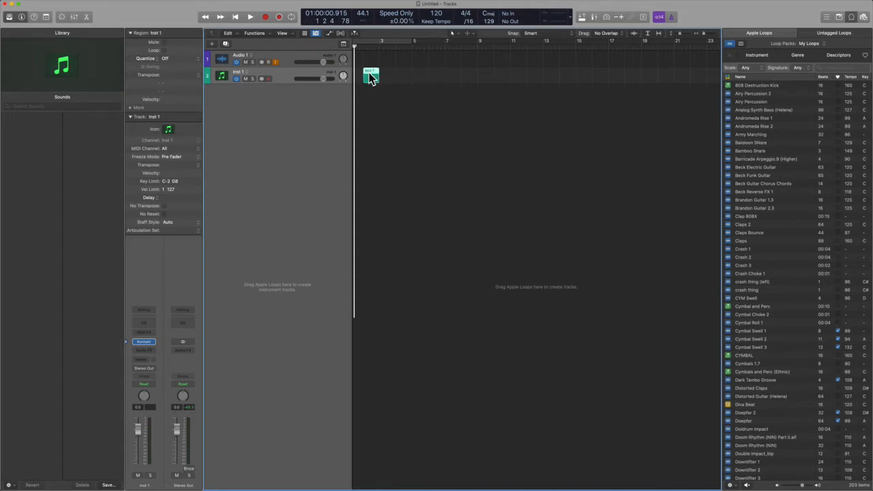
pyautogui.doubleClick(371, 76)
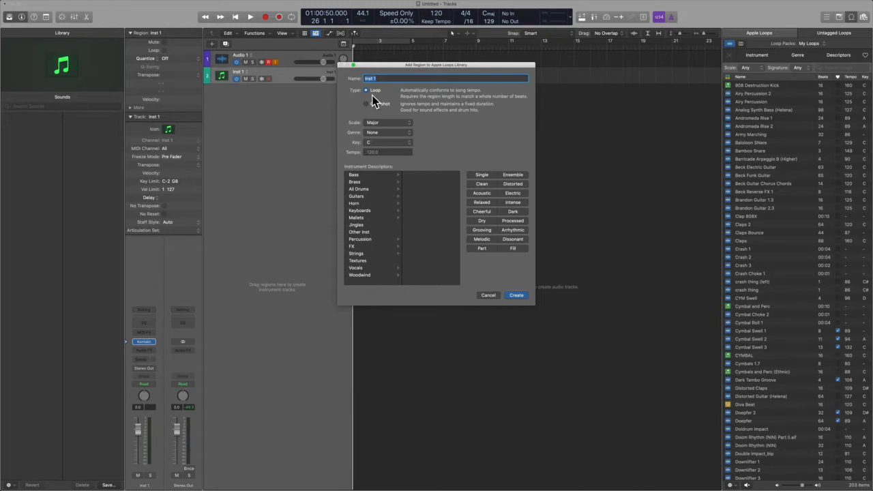
# - Set the region Type to Loop and confirm adding it to the Apple Loops library
pyautogui.click(388, 122)
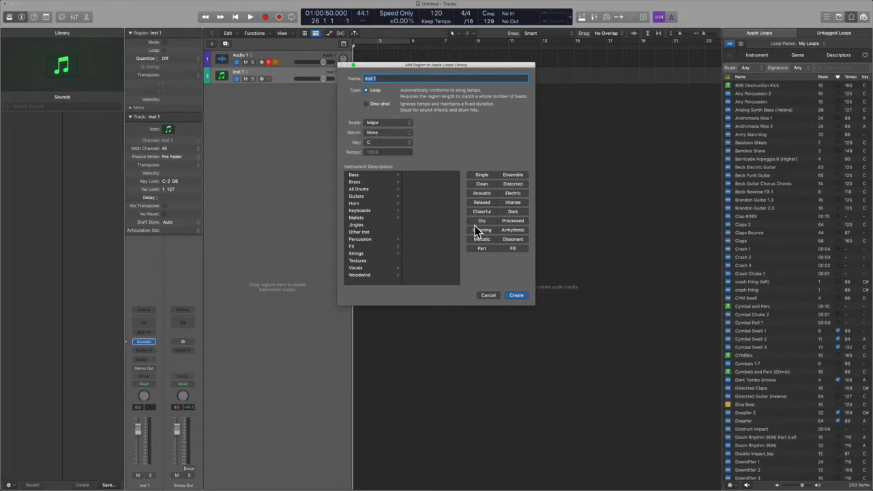
pyautogui.click(488, 294)
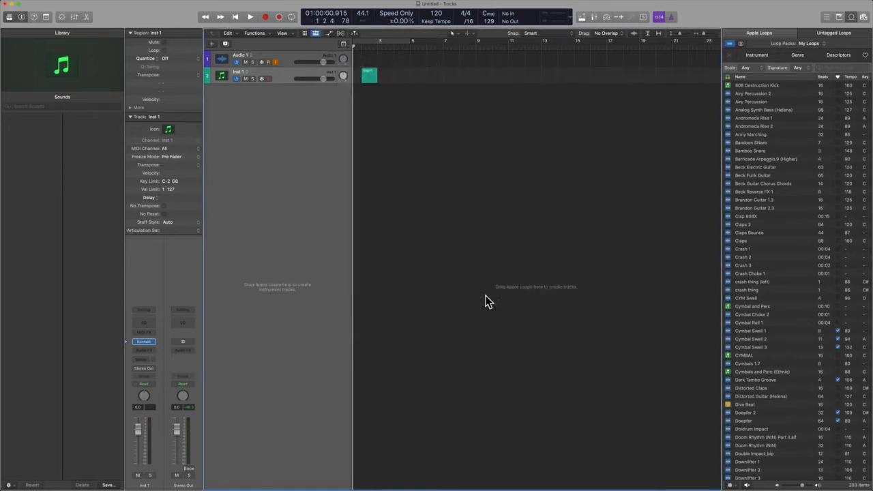
pyautogui.moveTo(539, 229)
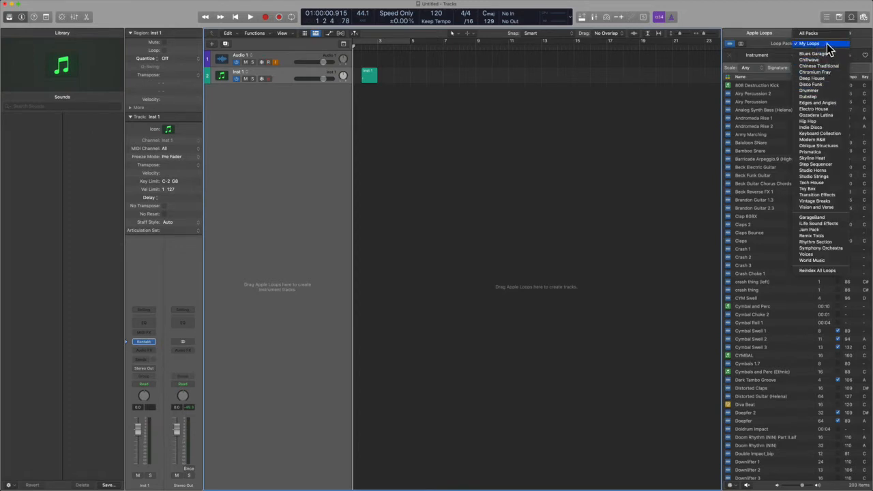
# - Filter to My Loops, add Dive Beat, then search '4 on the' for a kick loop
pyautogui.click(810, 42)
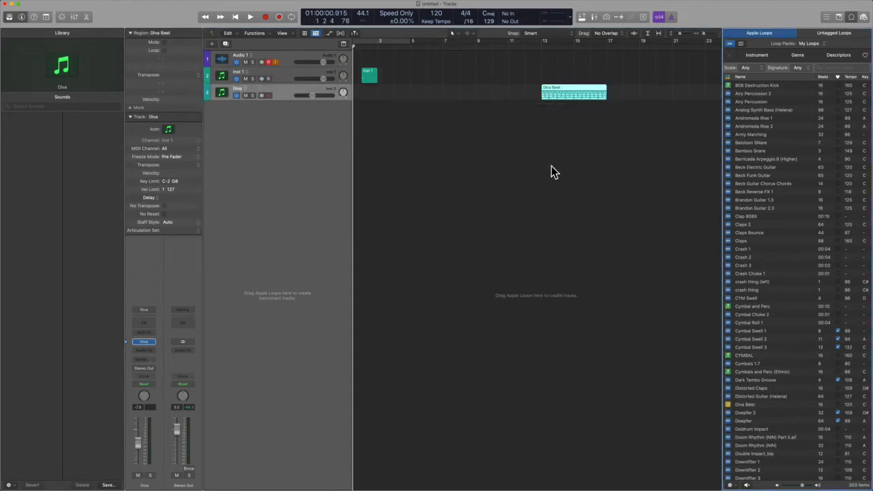
pyautogui.doubleClick(573, 92)
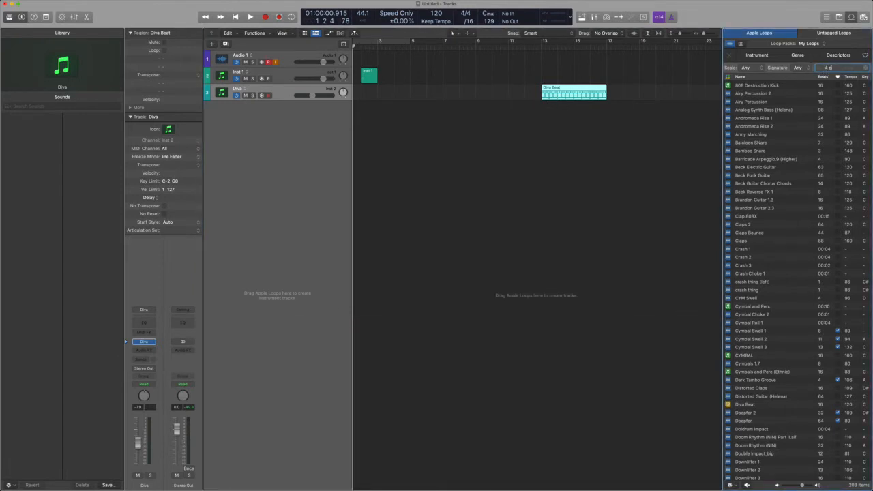
pyautogui.write('4 on the')
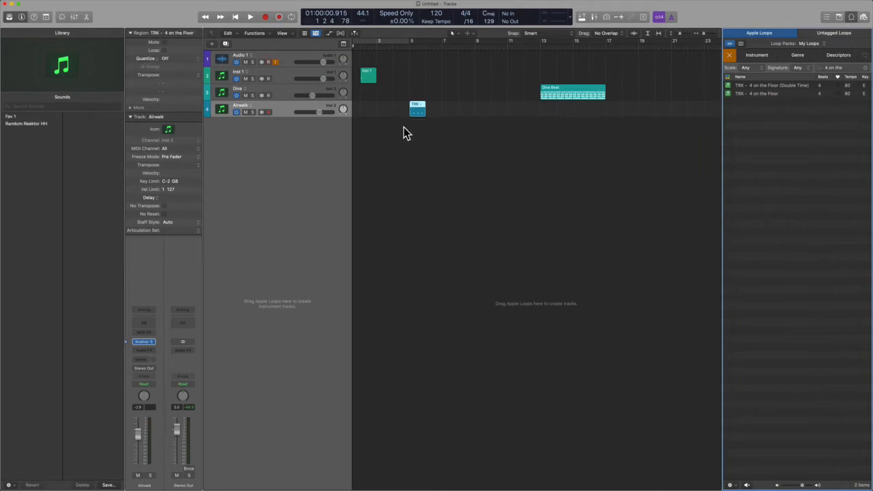
# - Add the second 4 on the Floor kick loop on a new track and play the project back
pyautogui.click(250, 17)
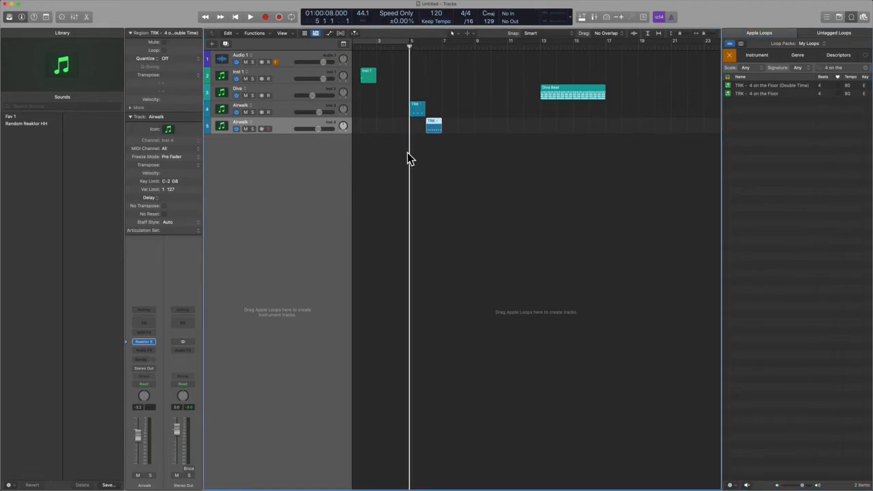
pyautogui.click(250, 17)
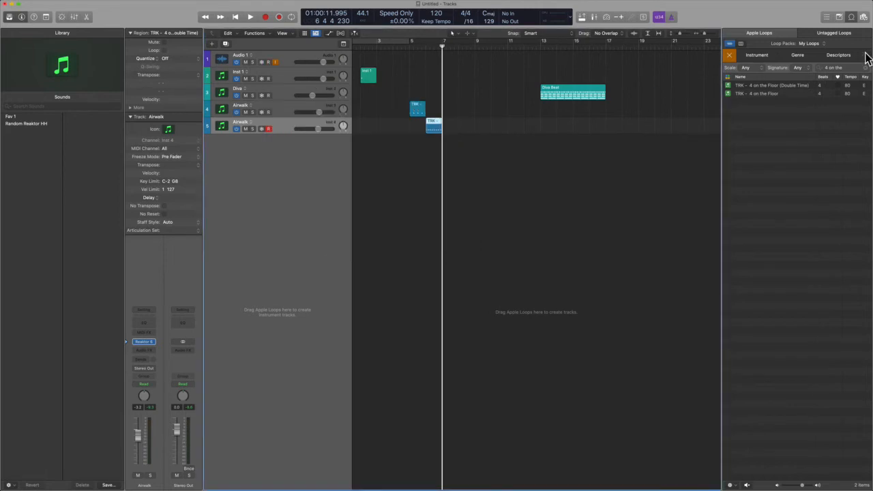
pyautogui.moveTo(616, 110)
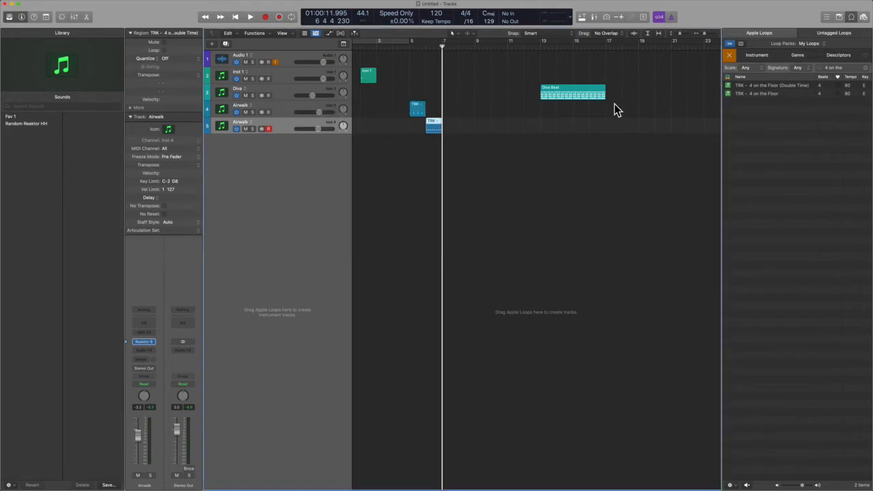
# - Select the Dive Beat region and reveal the User Loops folder in Finder
pyautogui.click(571, 93)
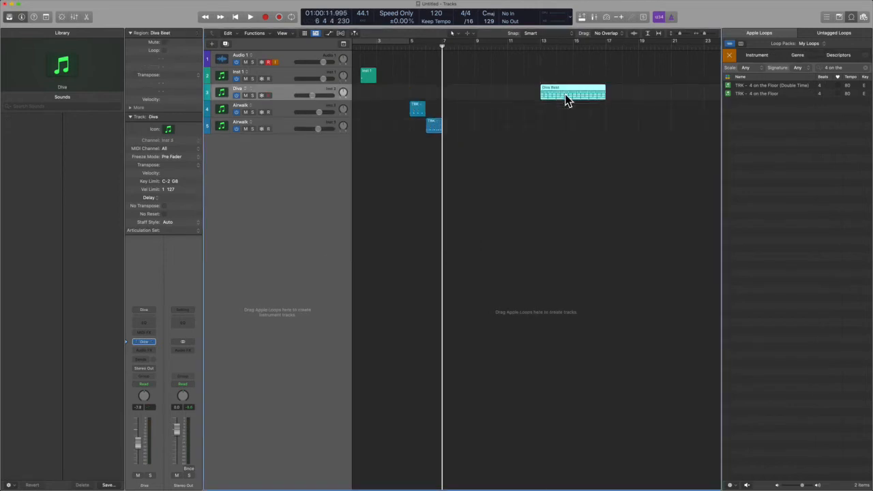
pyautogui.click(808, 42)
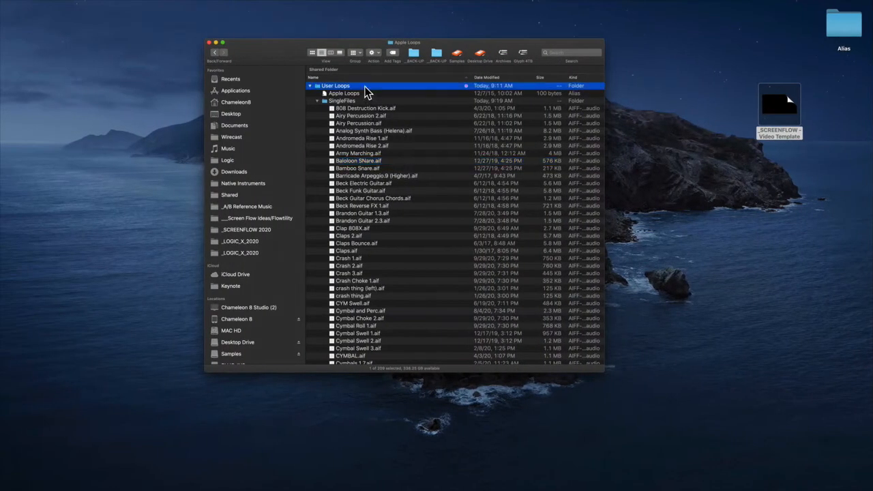
# - Show Get Info for User Loops and select its Library › Audio › Apple Loops path
pyautogui.press('cmd+i')
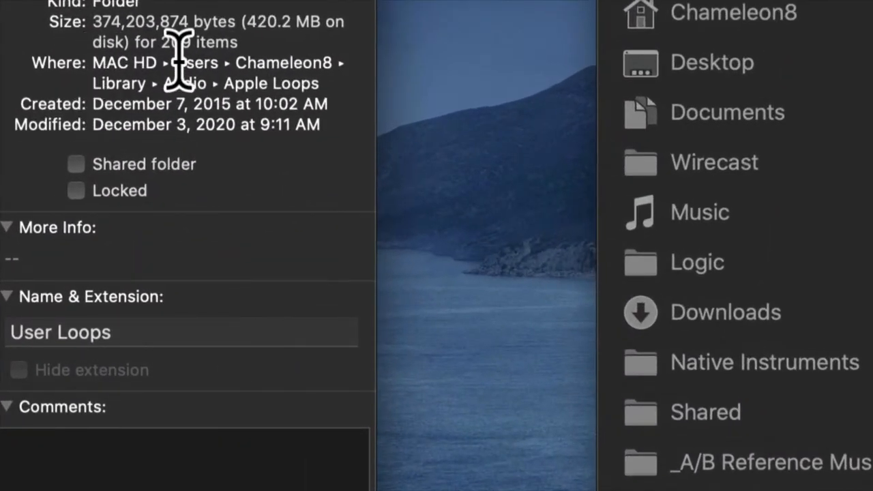
pyautogui.doubleClick(284, 63)
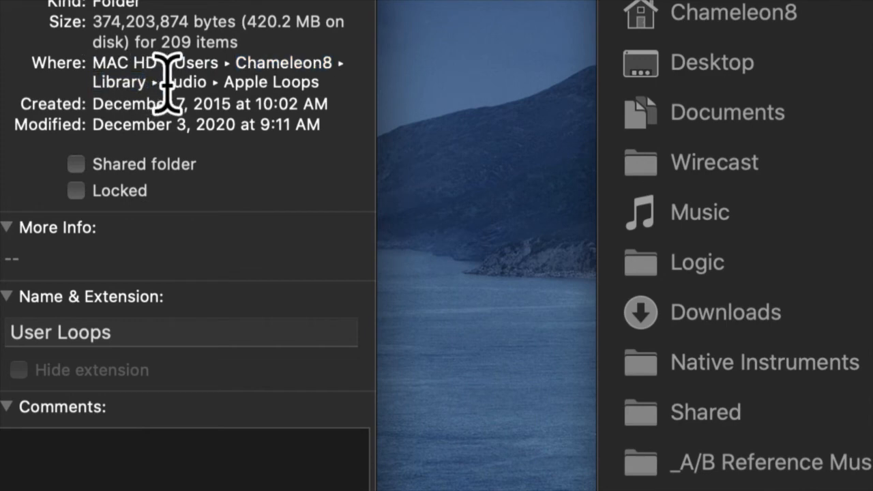
pyautogui.doubleClick(270, 81)
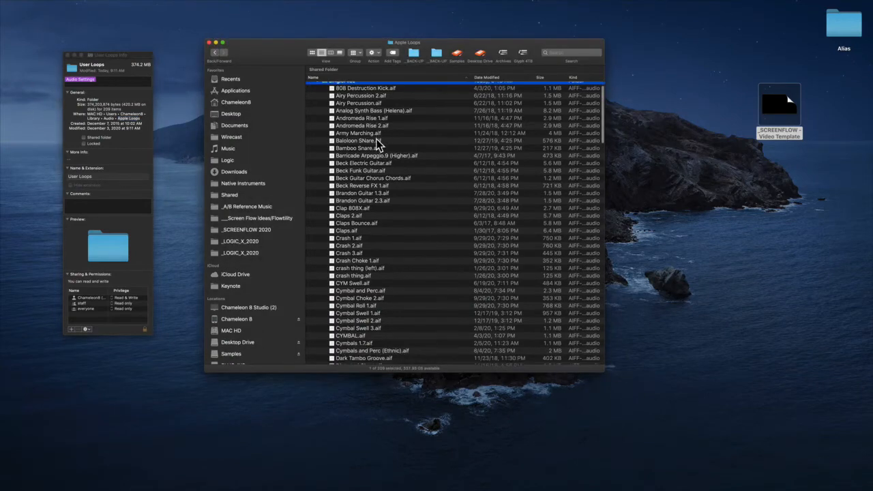
# - Scroll through the SingleFiles list before returning to Logic Pro X
pyautogui.scroll(-3)
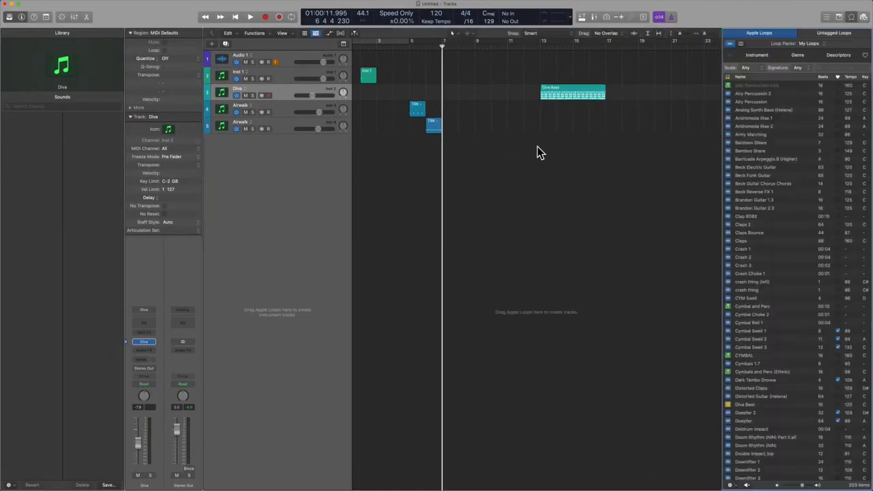
# - Choose Reindex All Loops from the Loop Packs pop-up to rebuild the library index
pyautogui.click(750, 84)
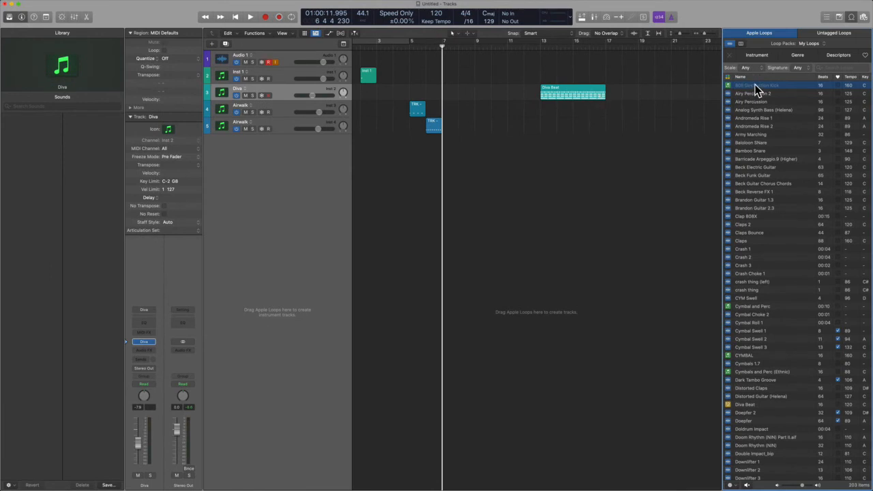
pyautogui.click(783, 42)
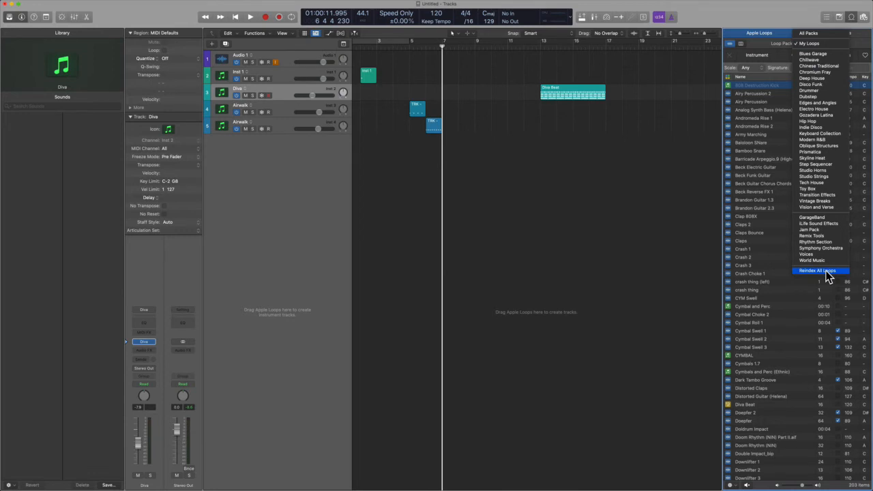
pyautogui.click(818, 270)
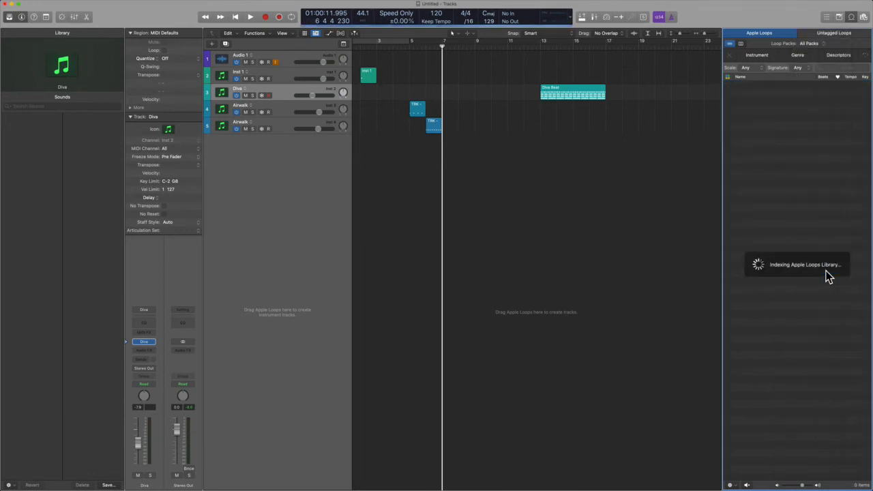